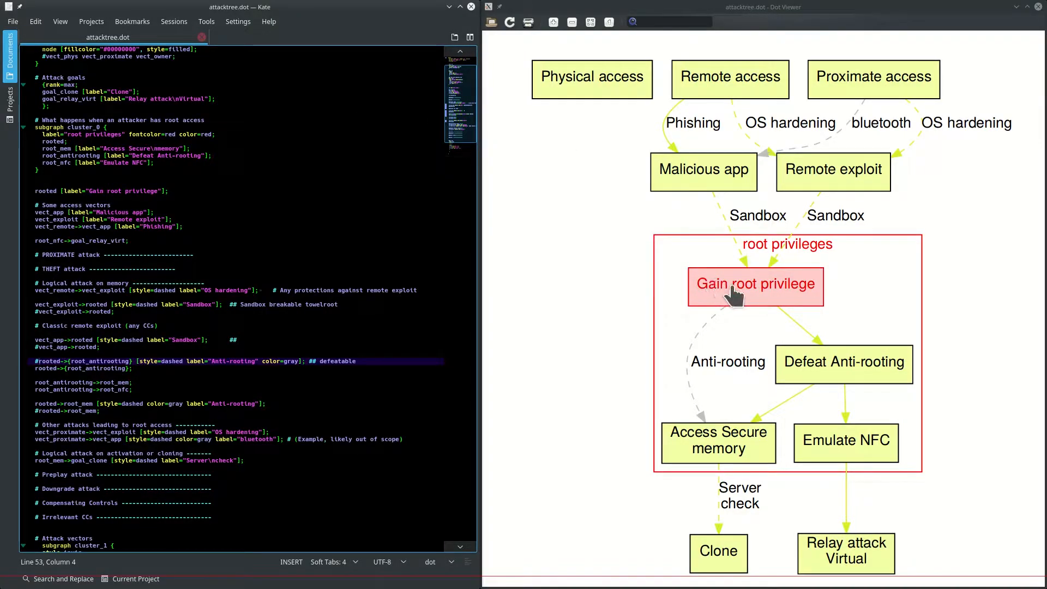
{"action": "mouse_move", "coordinate": [846, 351]}
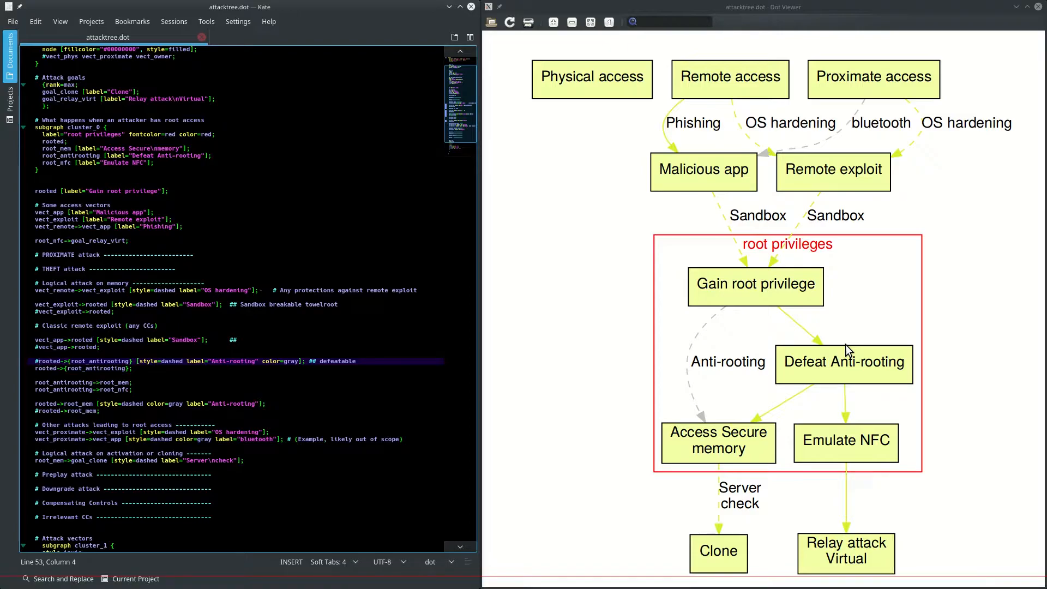
{"action": "left_click", "coordinate": [845, 443]}
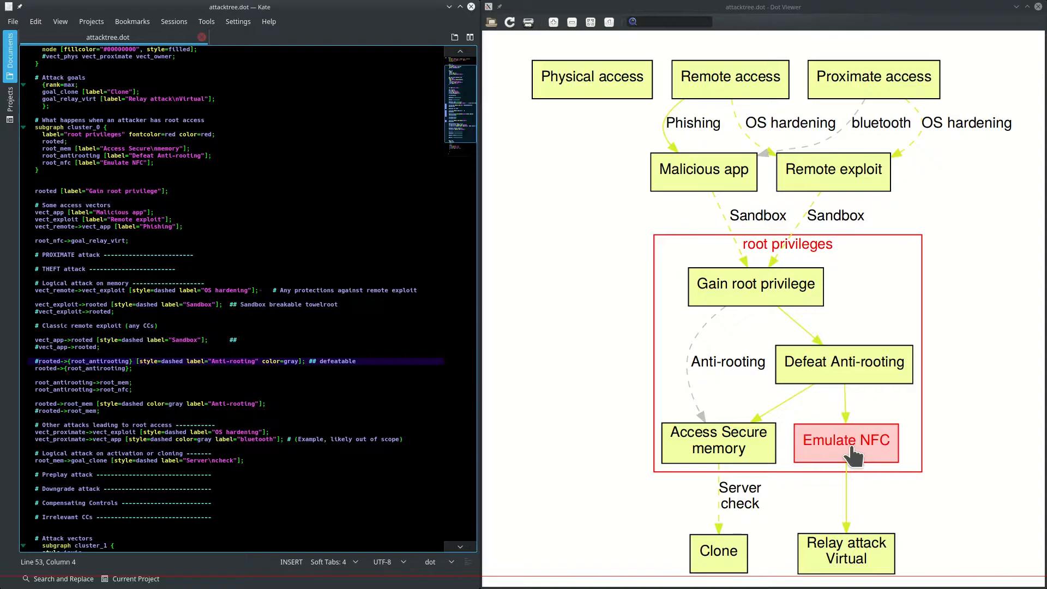